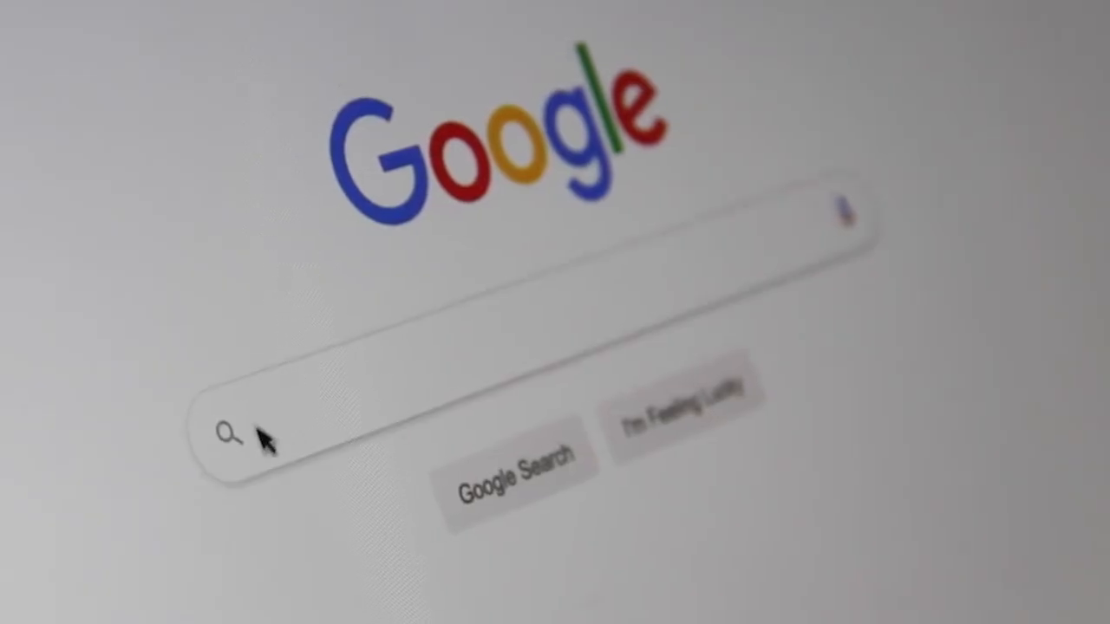
pyautogui.write('Sea')
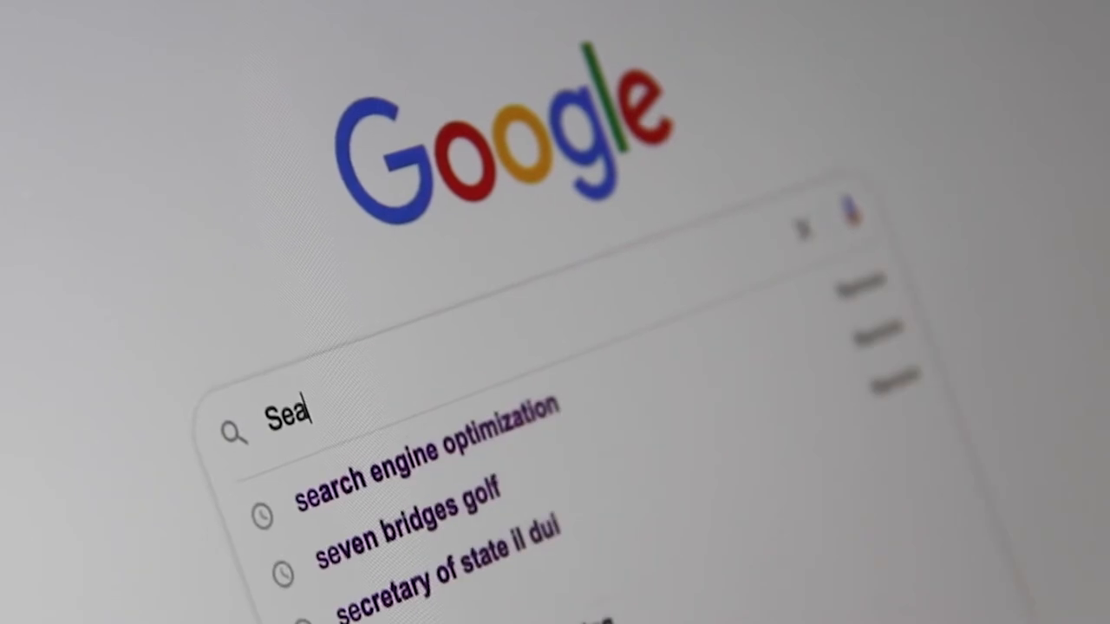